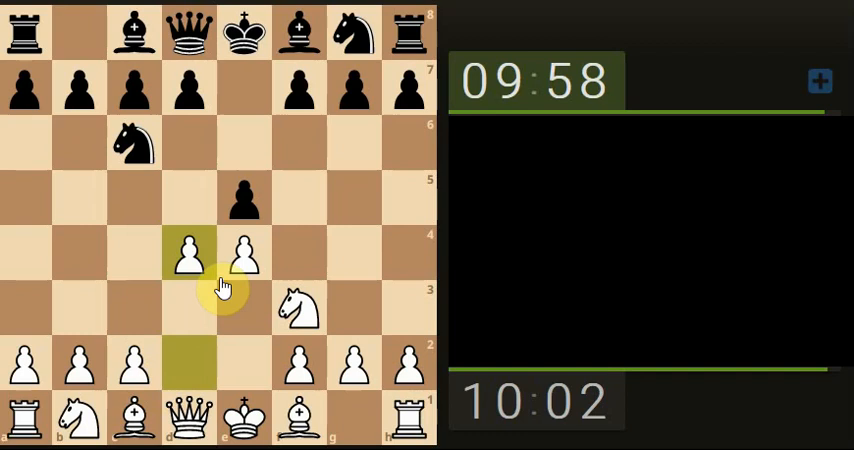
Develop the b1 knight to c3, then capture Black's e5 pawn with the d4 pawn
{"action": "left_click", "coordinate": [187, 255]}
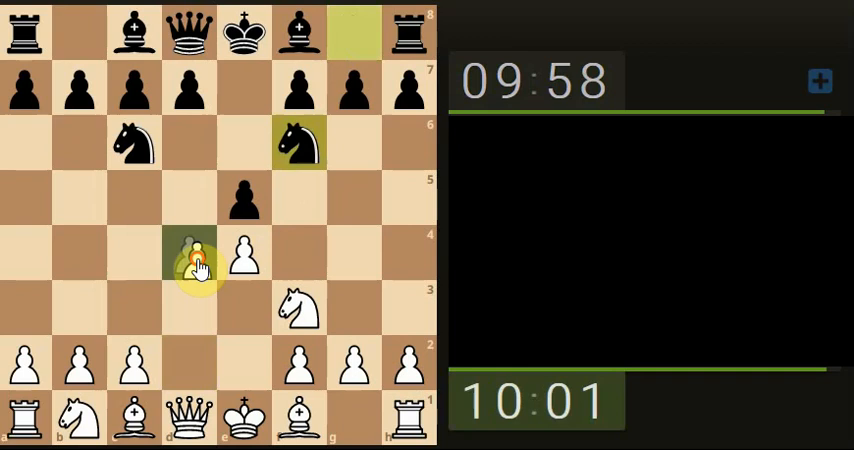
{"action": "left_click", "coordinate": [189, 255]}
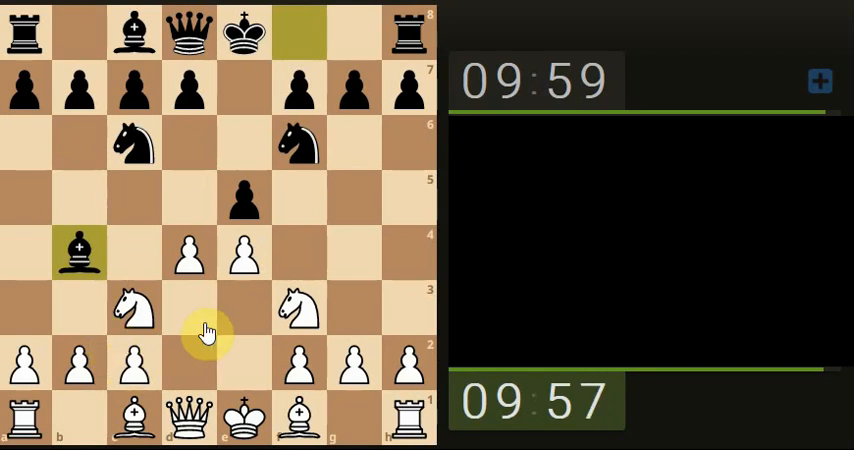
{"action": "left_click", "coordinate": [188, 260]}
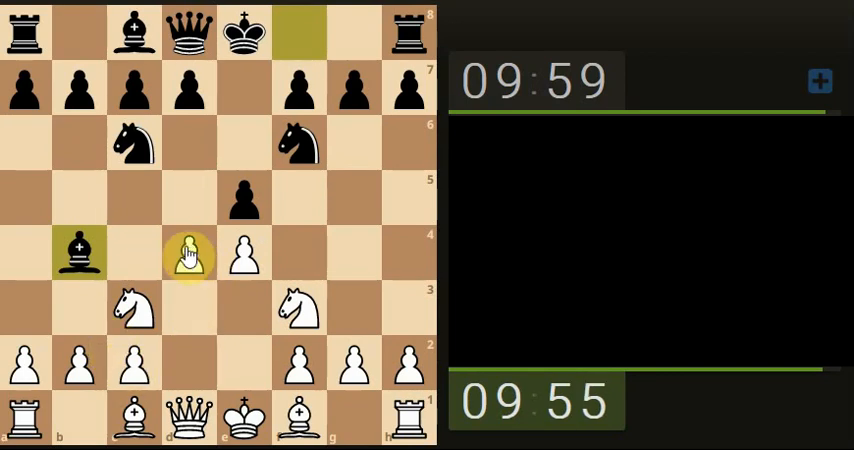
{"action": "left_click", "coordinate": [242, 420]}
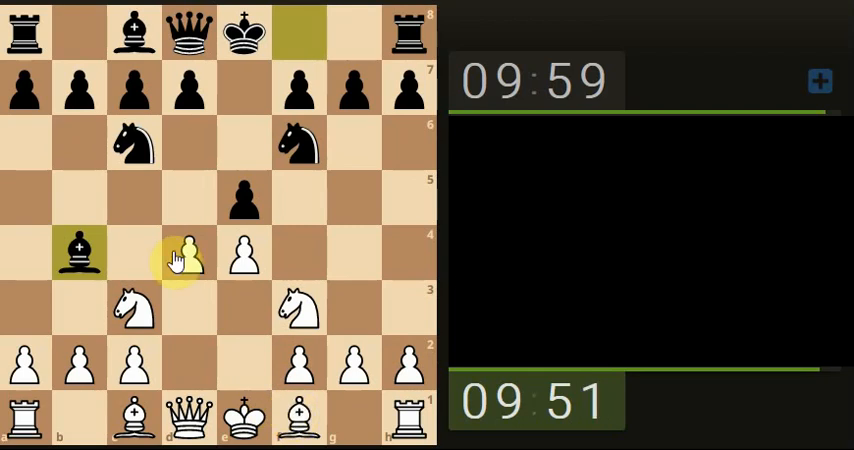
{"action": "left_click", "coordinate": [190, 255]}
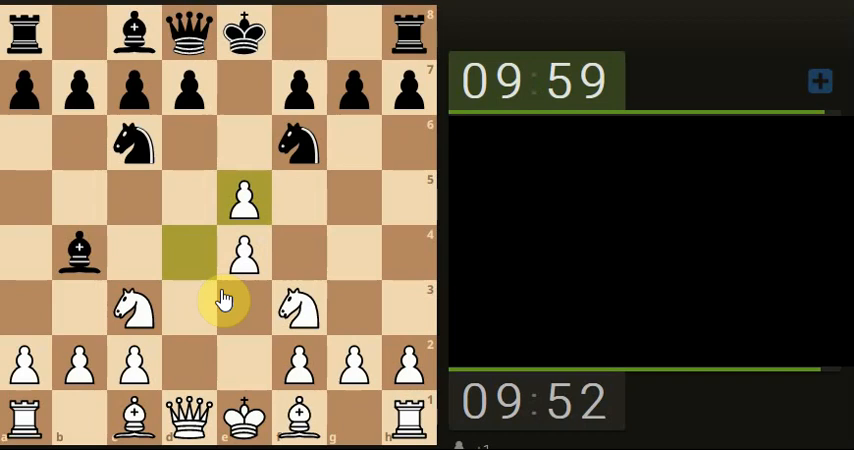
Respond on the board after Black's knight captures the e4 pawn
{"action": "left_click", "coordinate": [188, 422]}
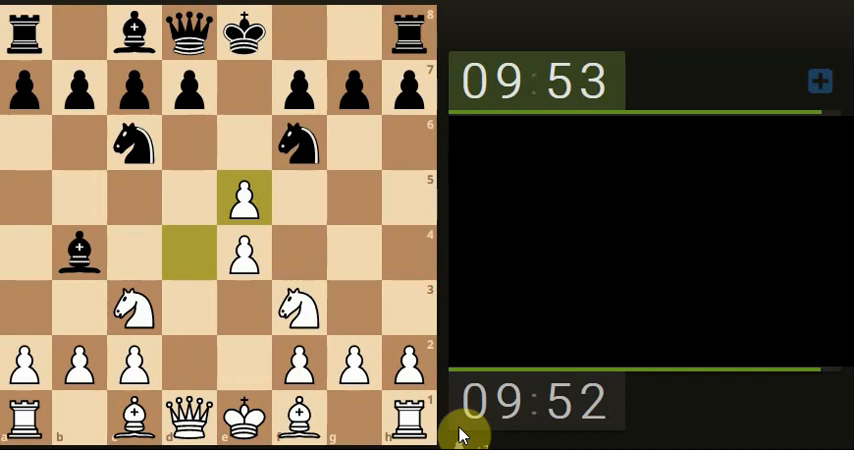
{"action": "left_click", "coordinate": [244, 251]}
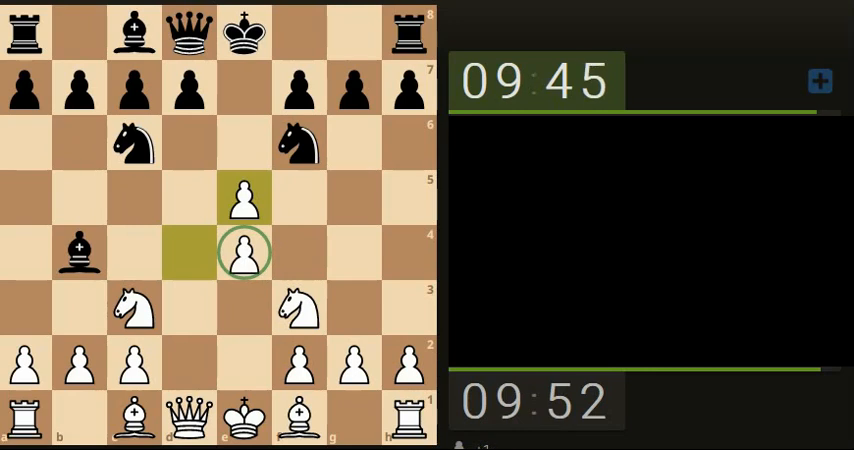
{"action": "left_click", "coordinate": [243, 253]}
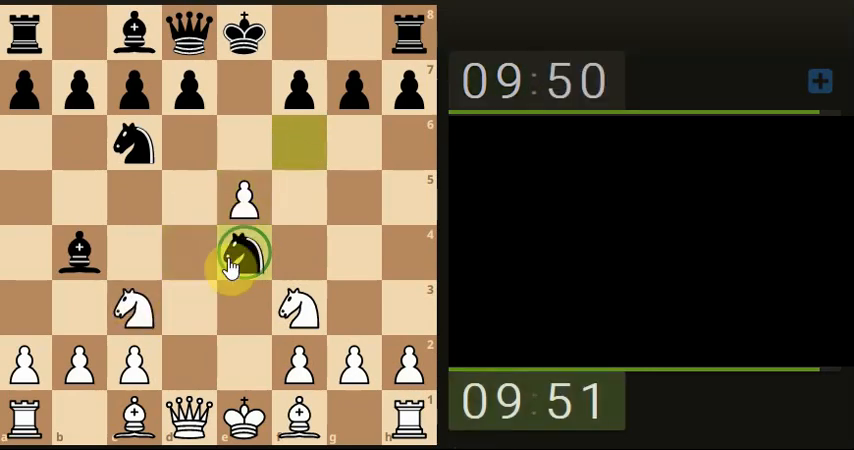
{"action": "left_click", "coordinate": [240, 252]}
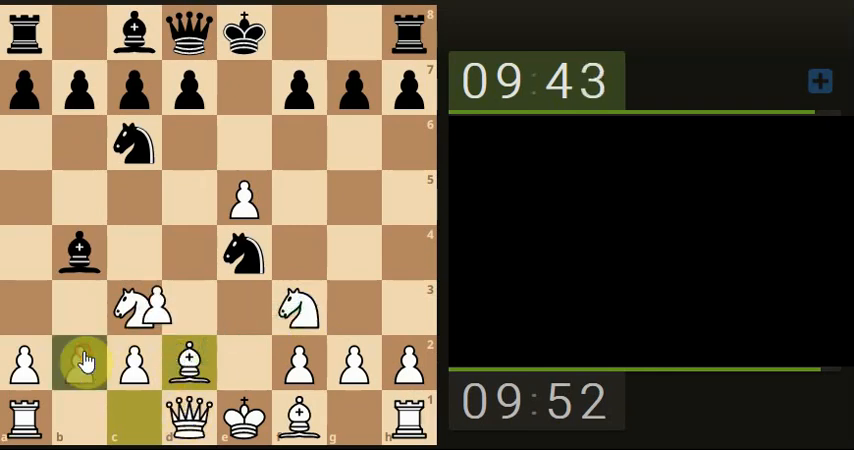
Develop the c1 bishop to d2 and await Black's reply d5
{"action": "left_click", "coordinate": [83, 363]}
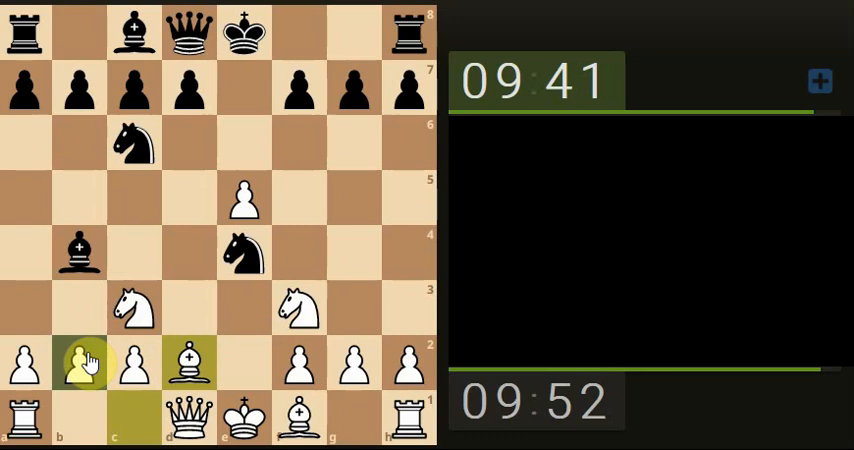
{"action": "left_click", "coordinate": [134, 363]}
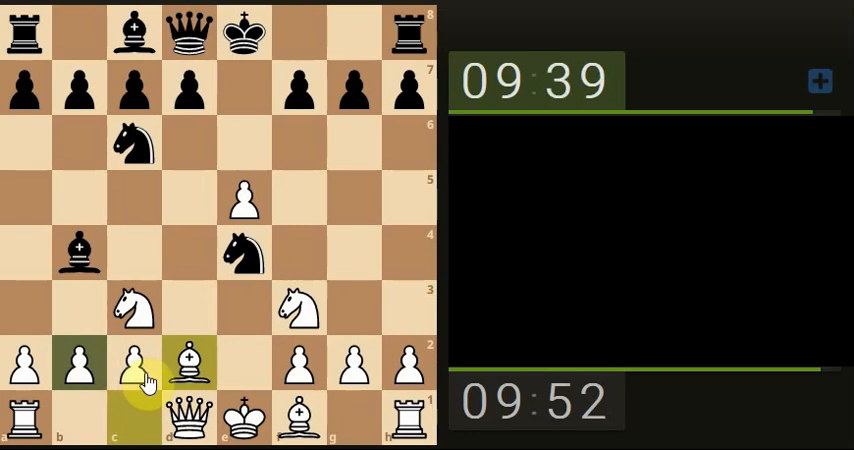
{"action": "left_click", "coordinate": [190, 365]}
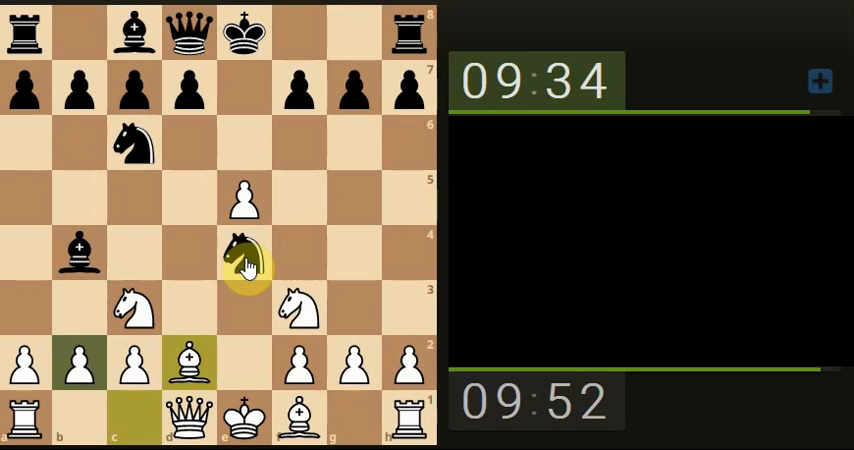
{"action": "left_click", "coordinate": [246, 278]}
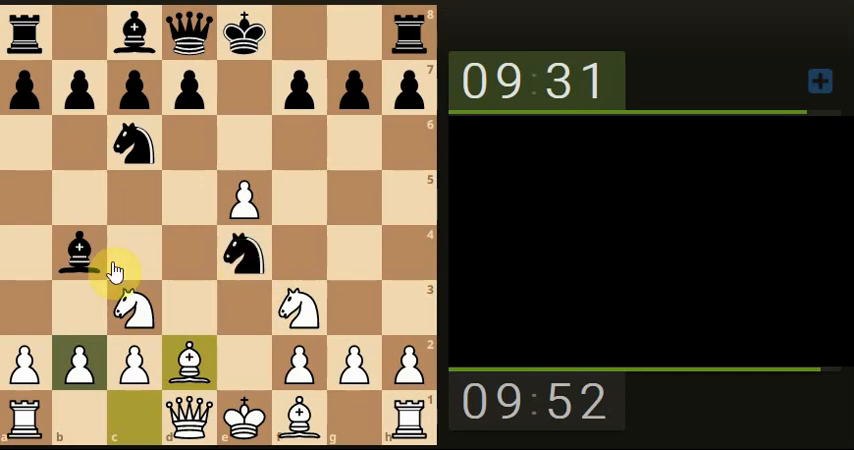
{"action": "left_click", "coordinate": [242, 265]}
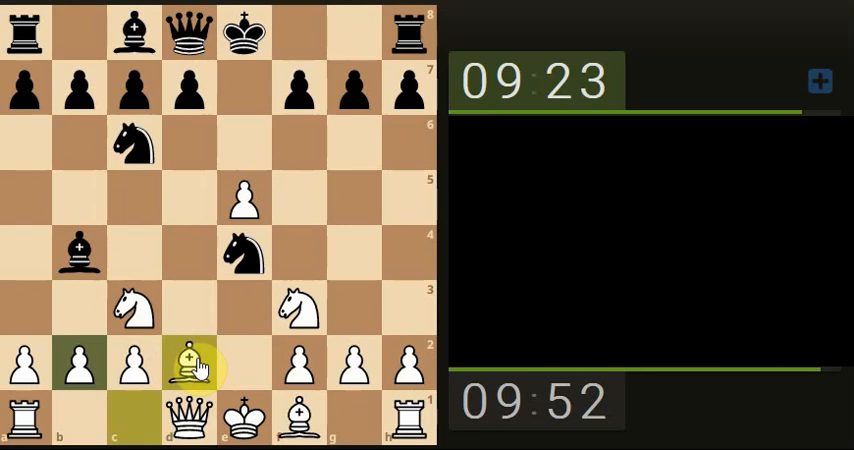
{"action": "left_click_drag", "start_coordinate": [187, 363], "coordinate": [187, 33]}
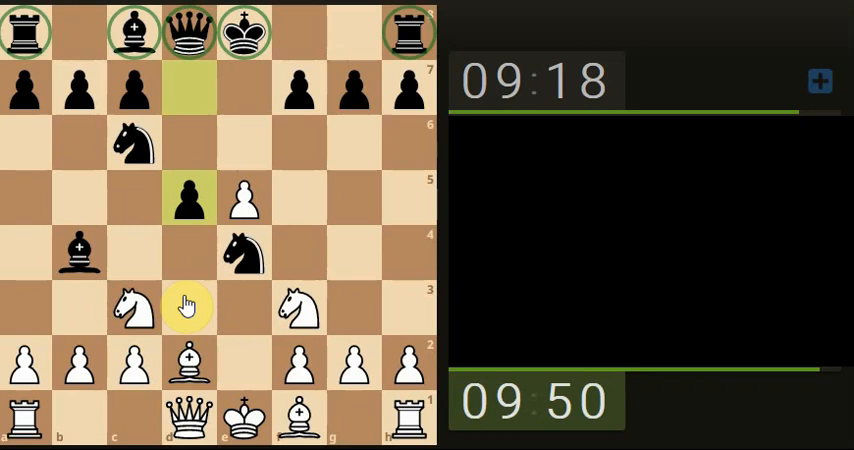
Move the a1 rook to d1 on the open file after the exchanges on e4 and d1
{"action": "left_click", "coordinate": [232, 260]}
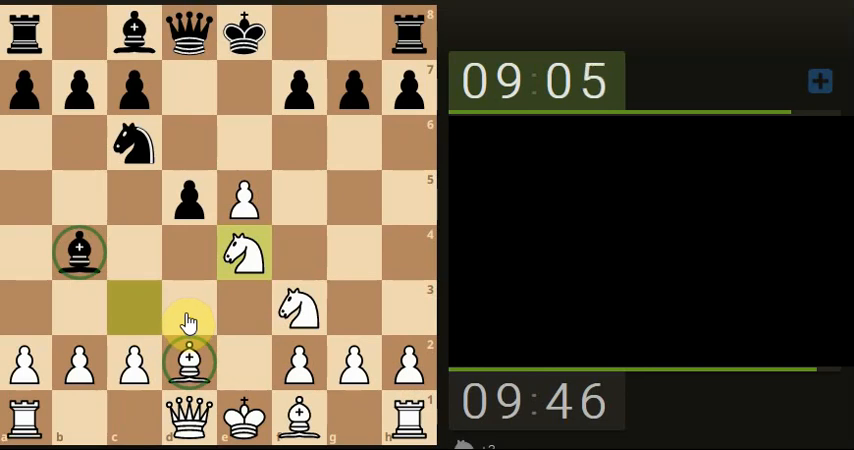
{"action": "left_click", "coordinate": [187, 197]}
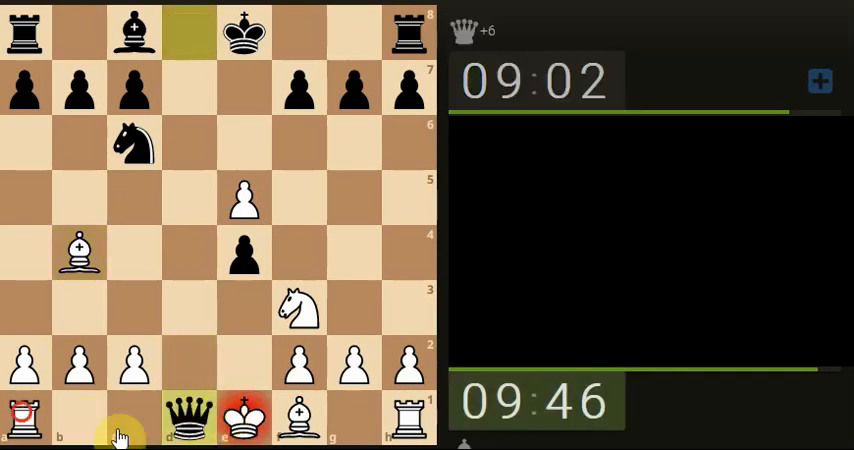
{"action": "left_click", "coordinate": [187, 415]}
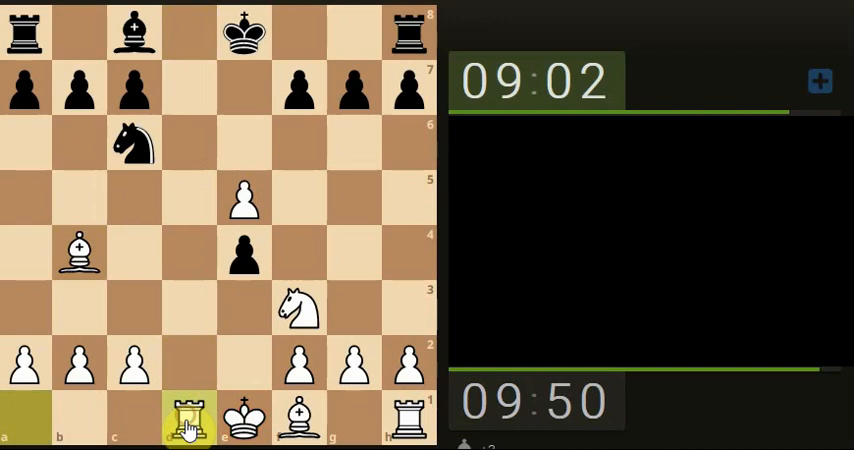
{"action": "left_click", "coordinate": [297, 315]}
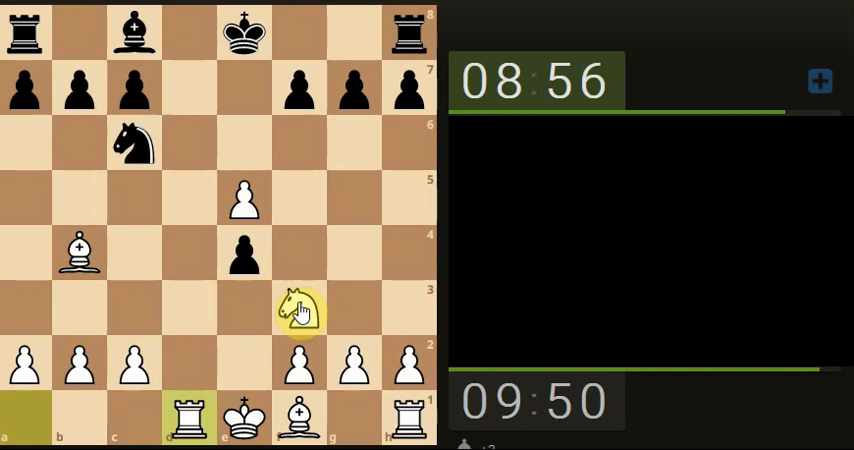
Play Ng5, Kd2 and f3 to kick the bishop, then Kxc2 winning Black's knight
{"action": "left_click_drag", "start_coordinate": [300, 310], "coordinate": [350, 205]}
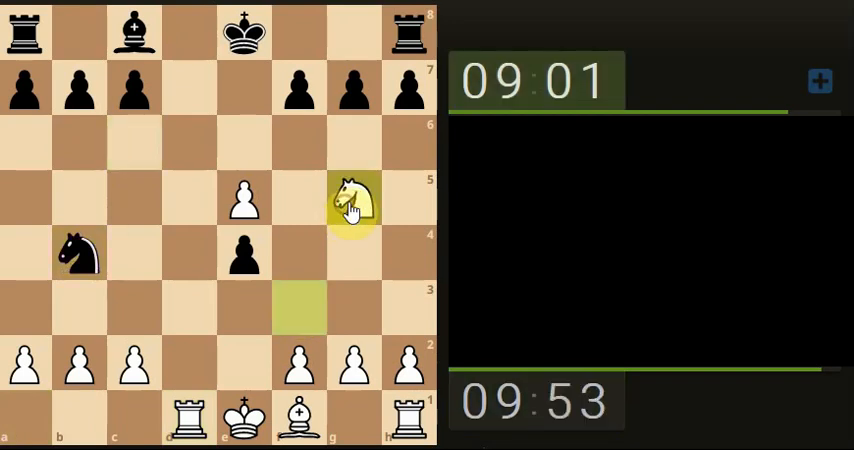
{"action": "left_click", "coordinate": [352, 200]}
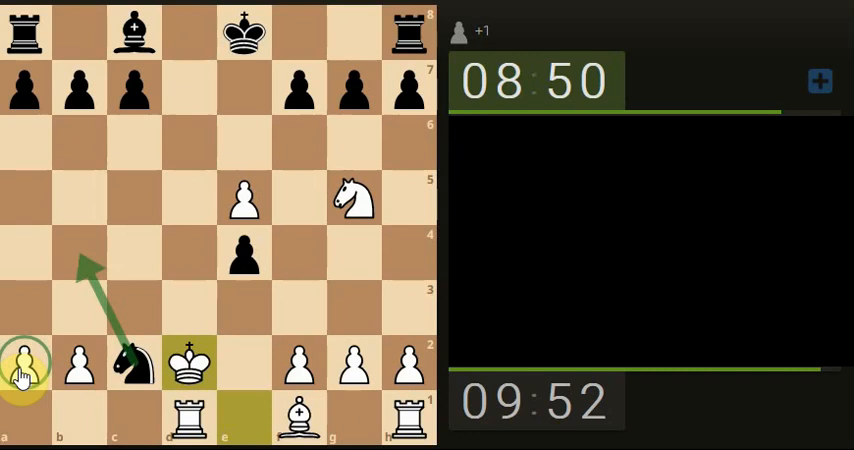
{"action": "left_click", "coordinate": [242, 33]}
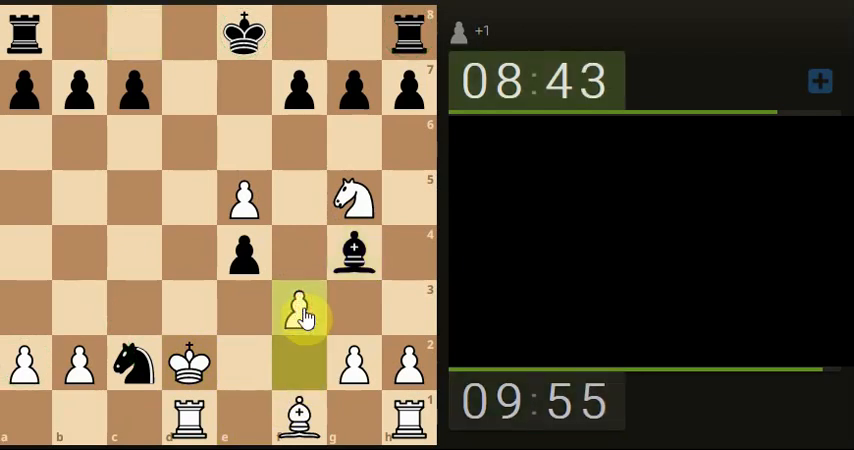
{"action": "left_click", "coordinate": [297, 310]}
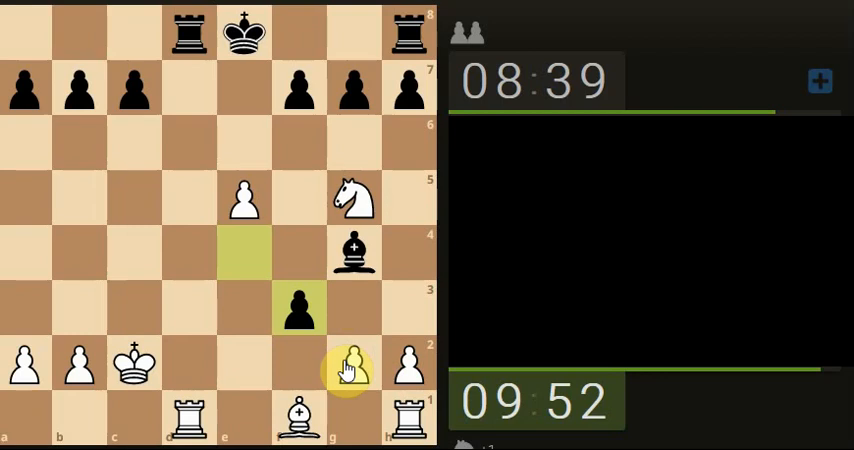
Capture on d8 with check (Rxd8+), then take f7 and Black's h8 rook with the knight
{"action": "left_click_drag", "start_coordinate": [186, 417], "coordinate": [170, 160]}
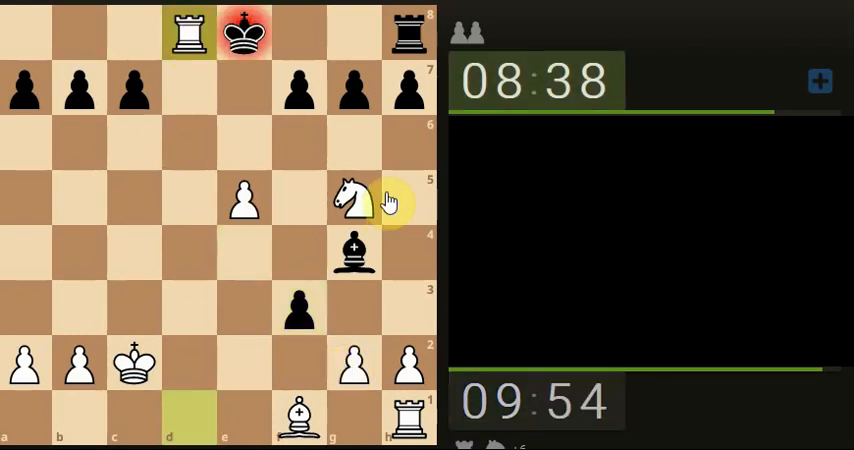
{"action": "left_click", "coordinate": [296, 87]}
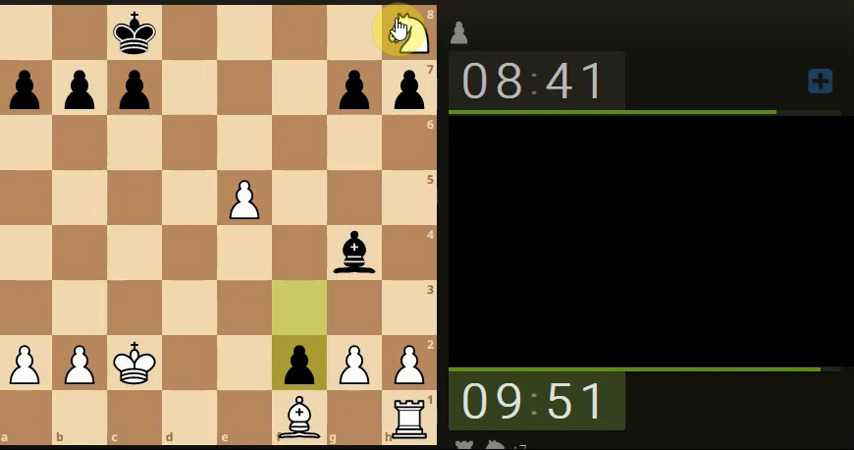
Retreat the knight h8–f7–g5–f3, push h3 and g4, and walk the king to c3
{"action": "left_click", "coordinate": [407, 33]}
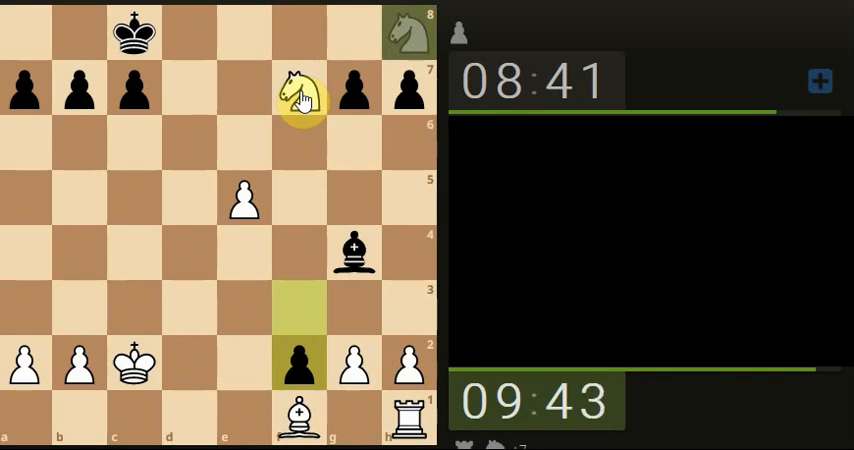
{"action": "left_click", "coordinate": [298, 87]}
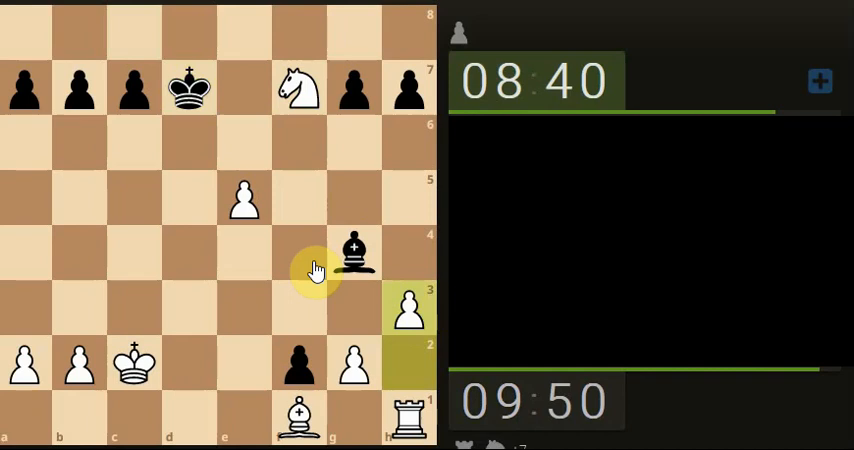
{"action": "left_click", "coordinate": [354, 364]}
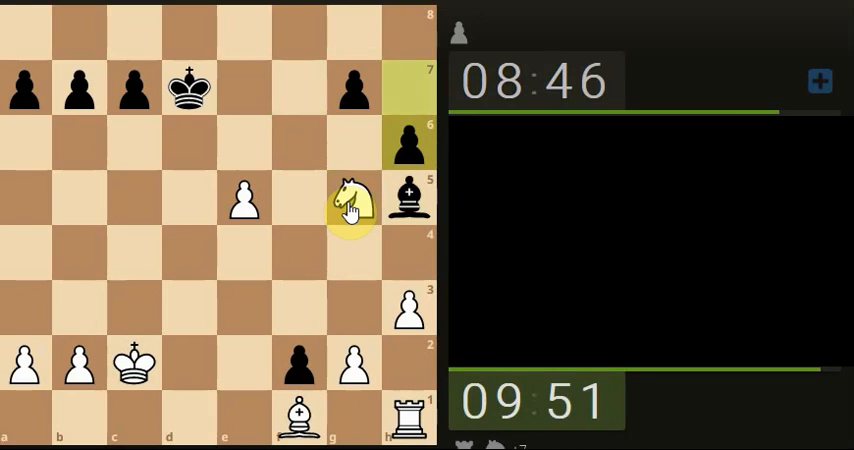
{"action": "left_click_drag", "start_coordinate": [350, 195], "coordinate": [298, 325]}
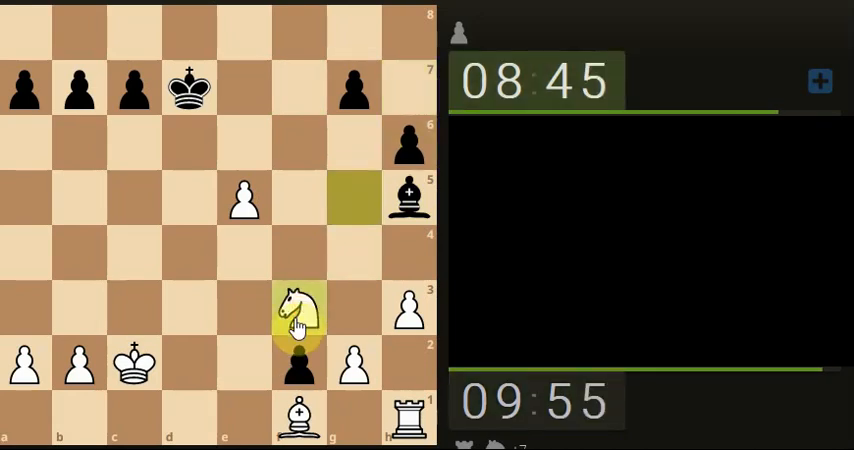
{"action": "left_click", "coordinate": [298, 378]}
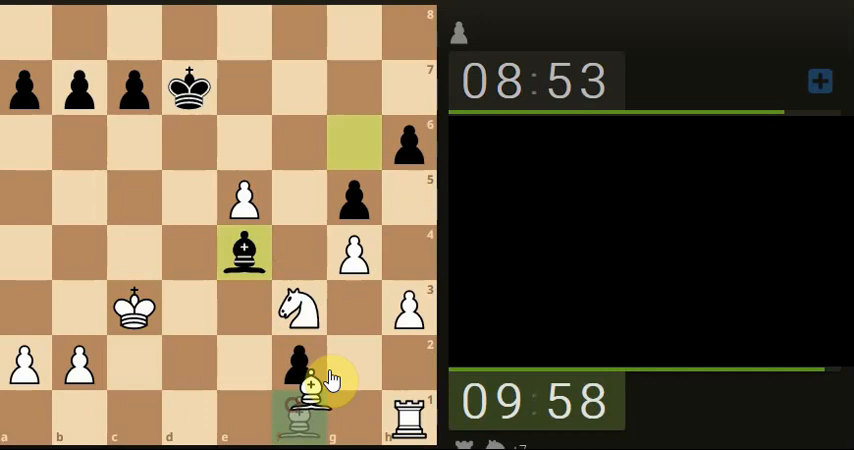
Develop the bishop to g2 and swing the h1 rook to f1 against Black's f2 pawn
{"action": "left_click_drag", "start_coordinate": [300, 400], "coordinate": [244, 360]}
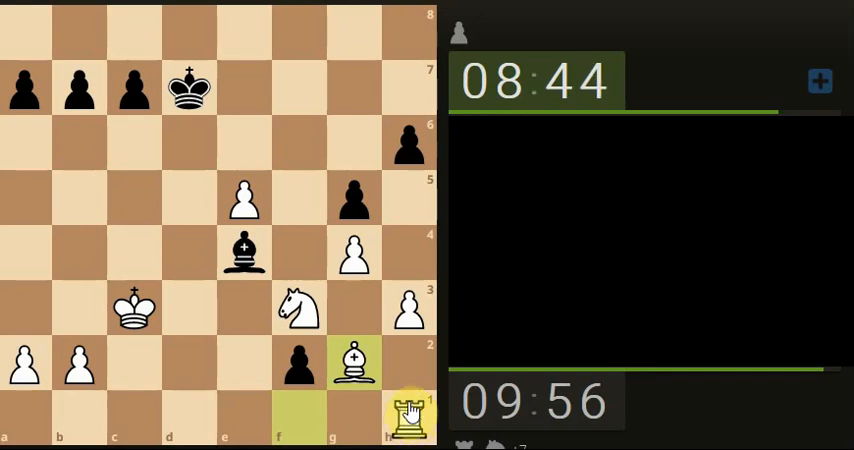
{"action": "left_click_drag", "start_coordinate": [224, 252], "coordinate": [133, 143]}
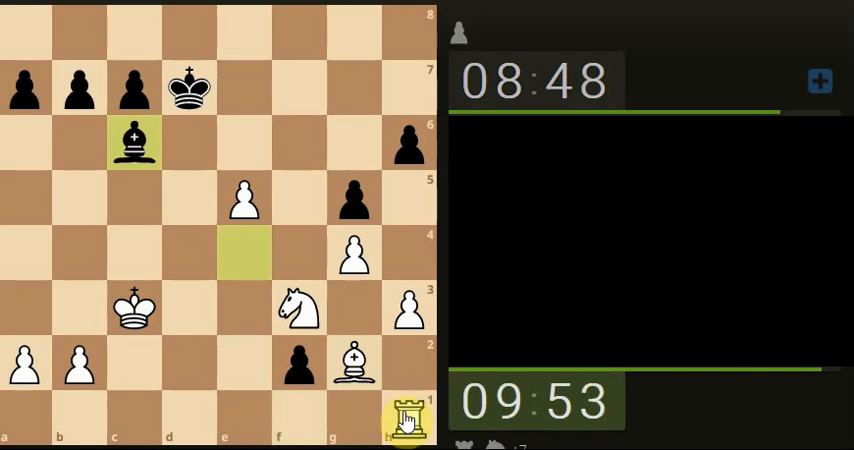
{"action": "left_click_drag", "start_coordinate": [407, 407], "coordinate": [225, 418]}
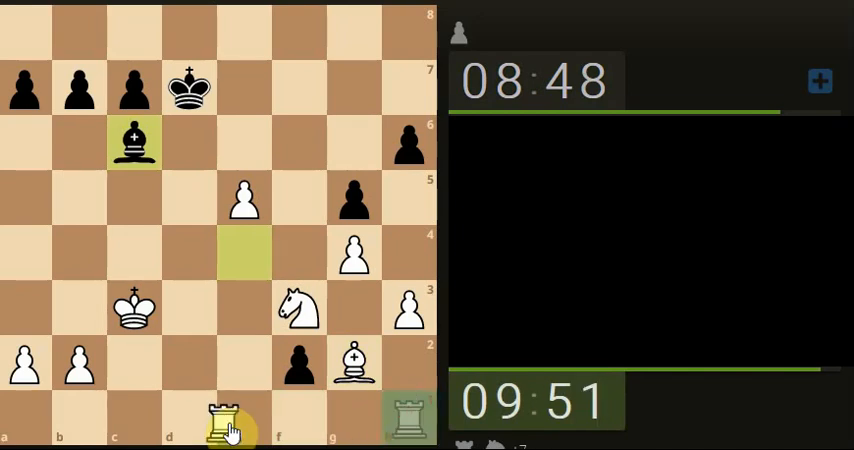
{"action": "left_click_drag", "start_coordinate": [222, 419], "coordinate": [298, 419]}
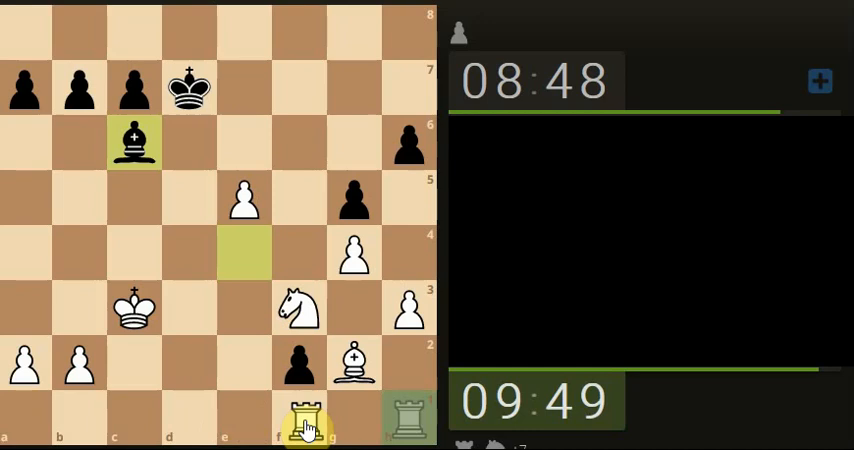